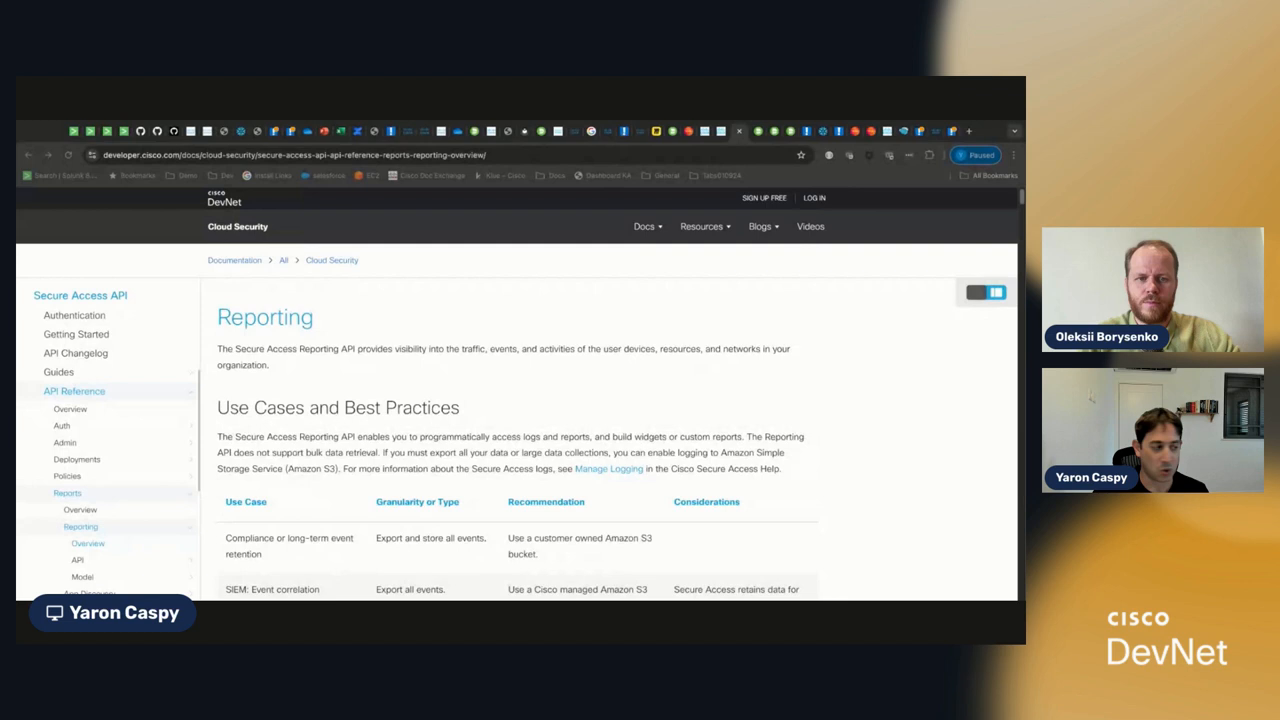
{"action": "mouse_move", "coordinate": [848, 436]}
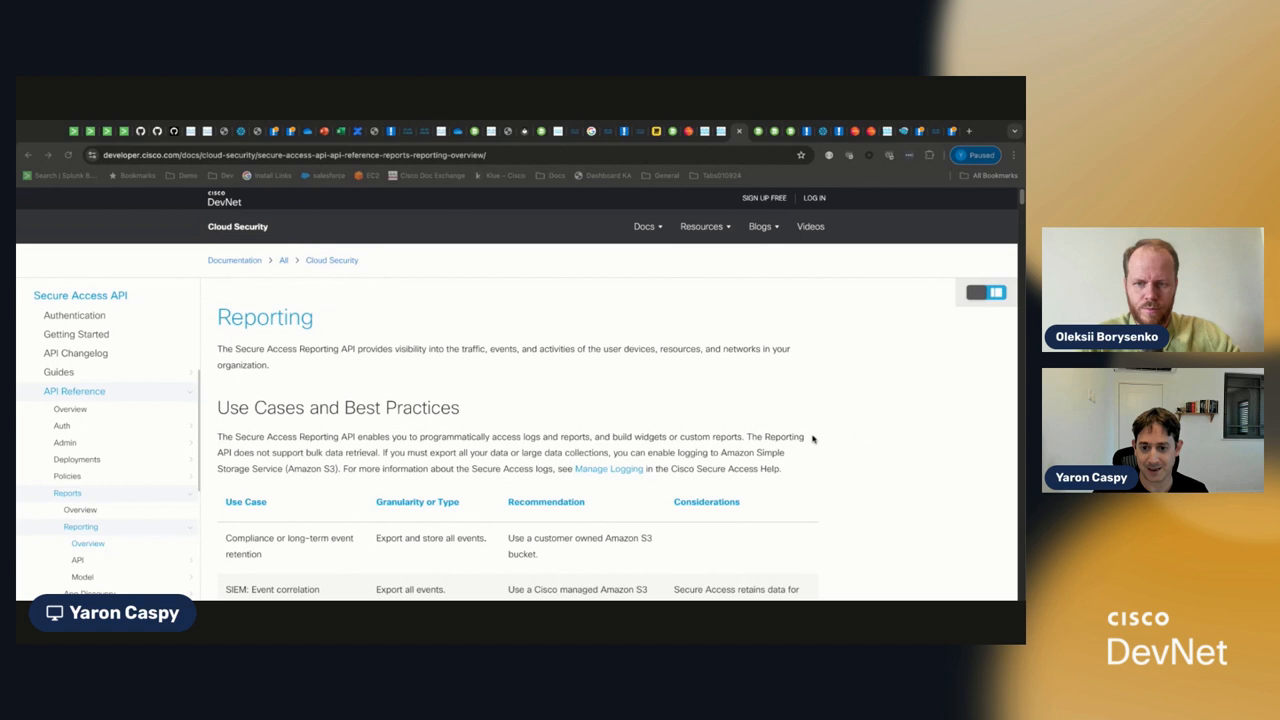
{"action": "mouse_move", "coordinate": [770, 494]}
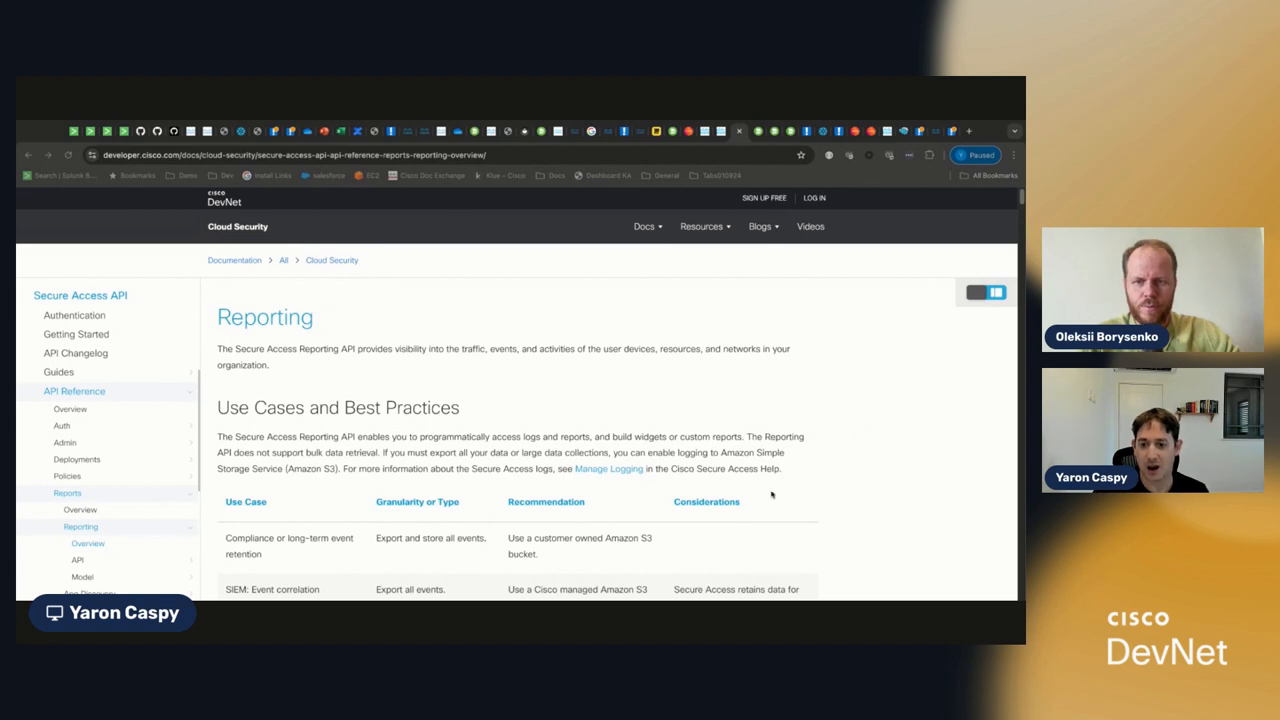
{"action": "mouse_move", "coordinate": [770, 496]}
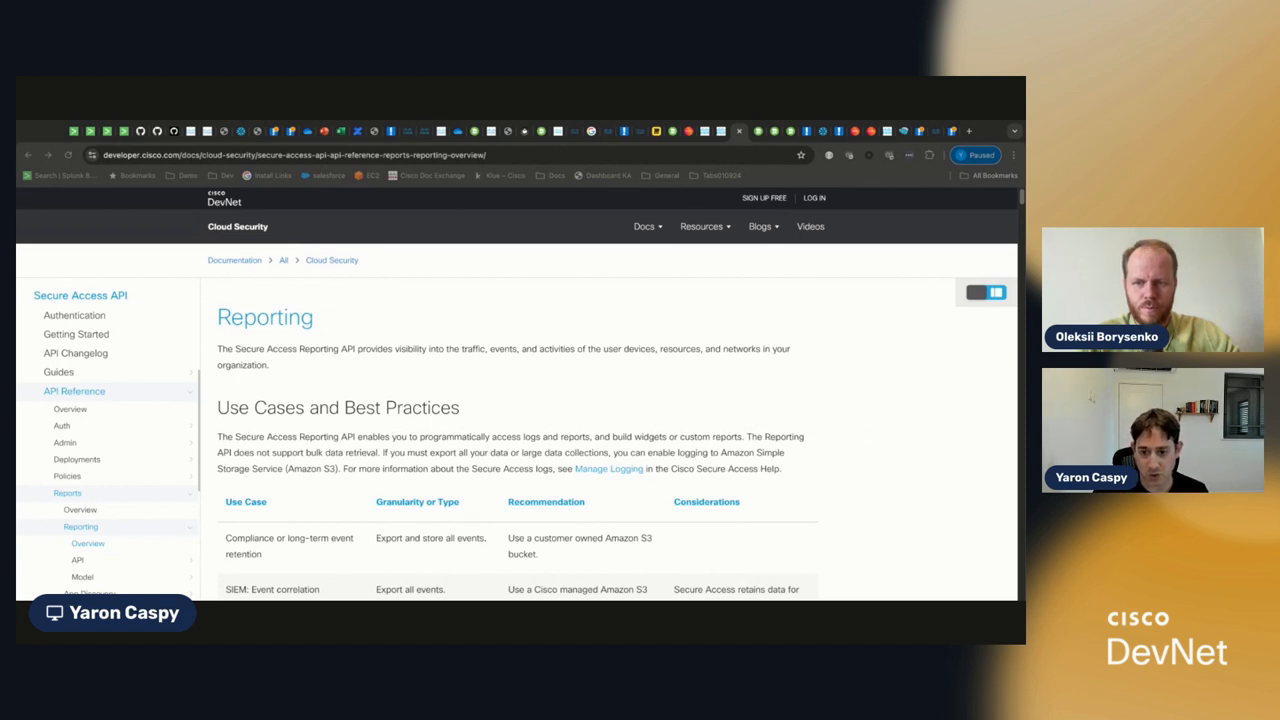
Scroll the Reporting API overview to the Use Cases and Best Practices table
{"action": "scroll", "scroll_direction": "up", "scroll_amount": 3}
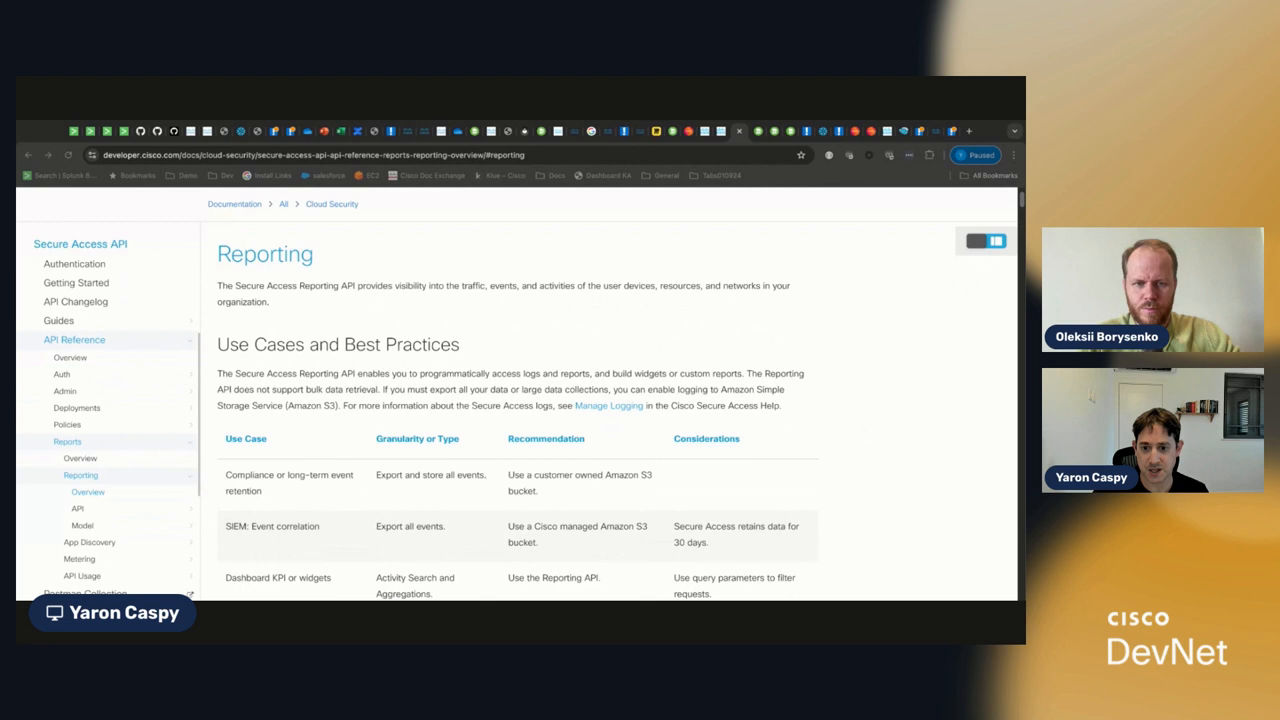
{"action": "scroll", "scroll_direction": "down", "scroll_amount": 3}
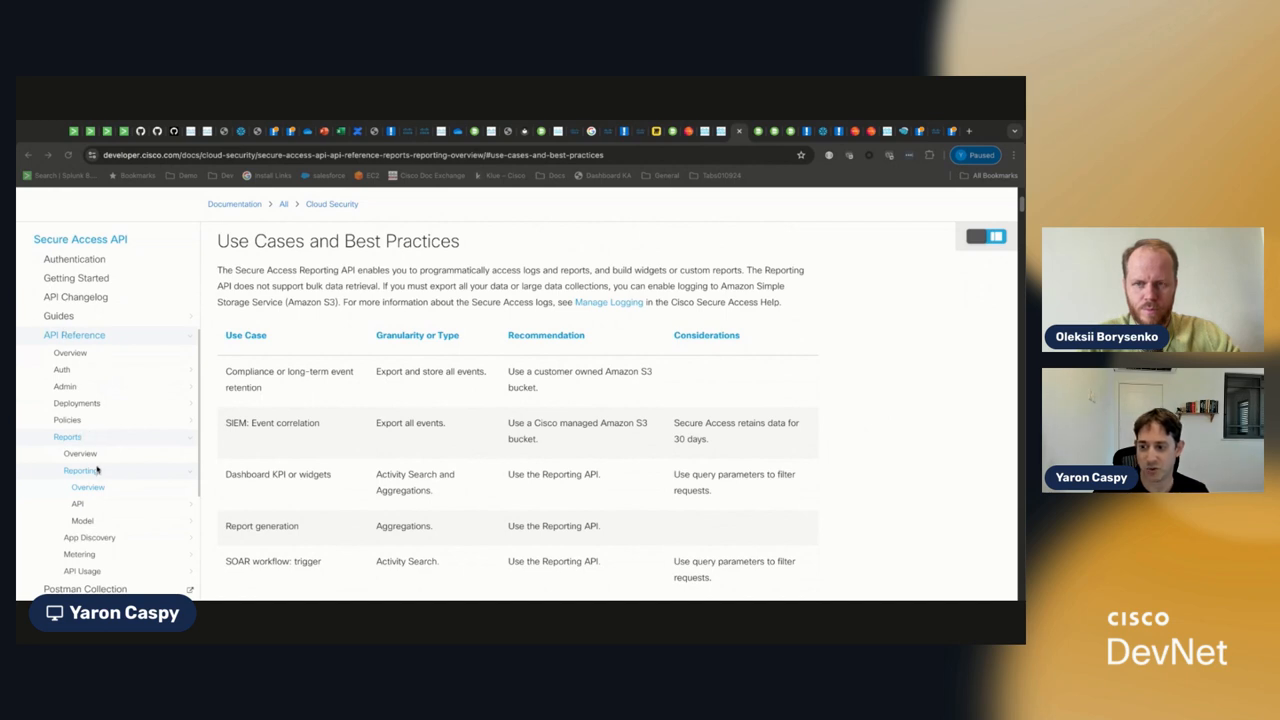
{"action": "mouse_move", "coordinate": [336, 196]}
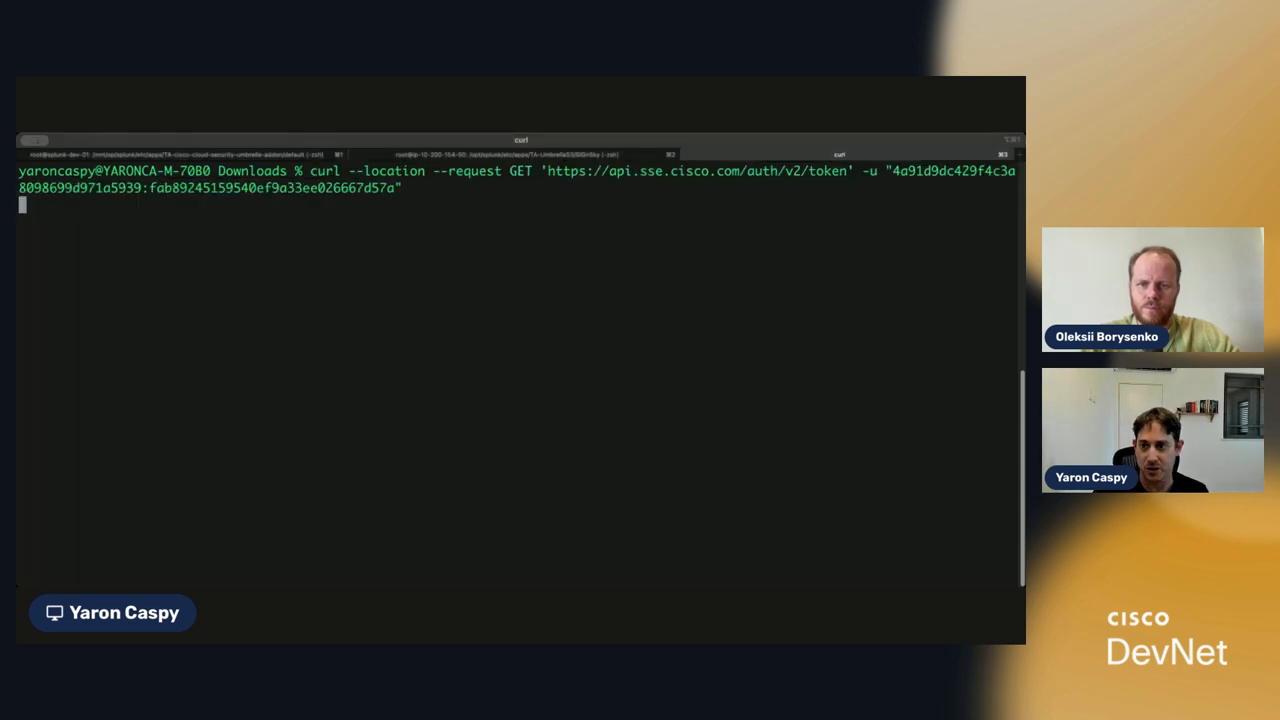
Run the curl request to api.sse.cisco.com/auth/v2/token and receive a bearer token expiring in 3600 seconds
{"action": "key", "text": "Return"}
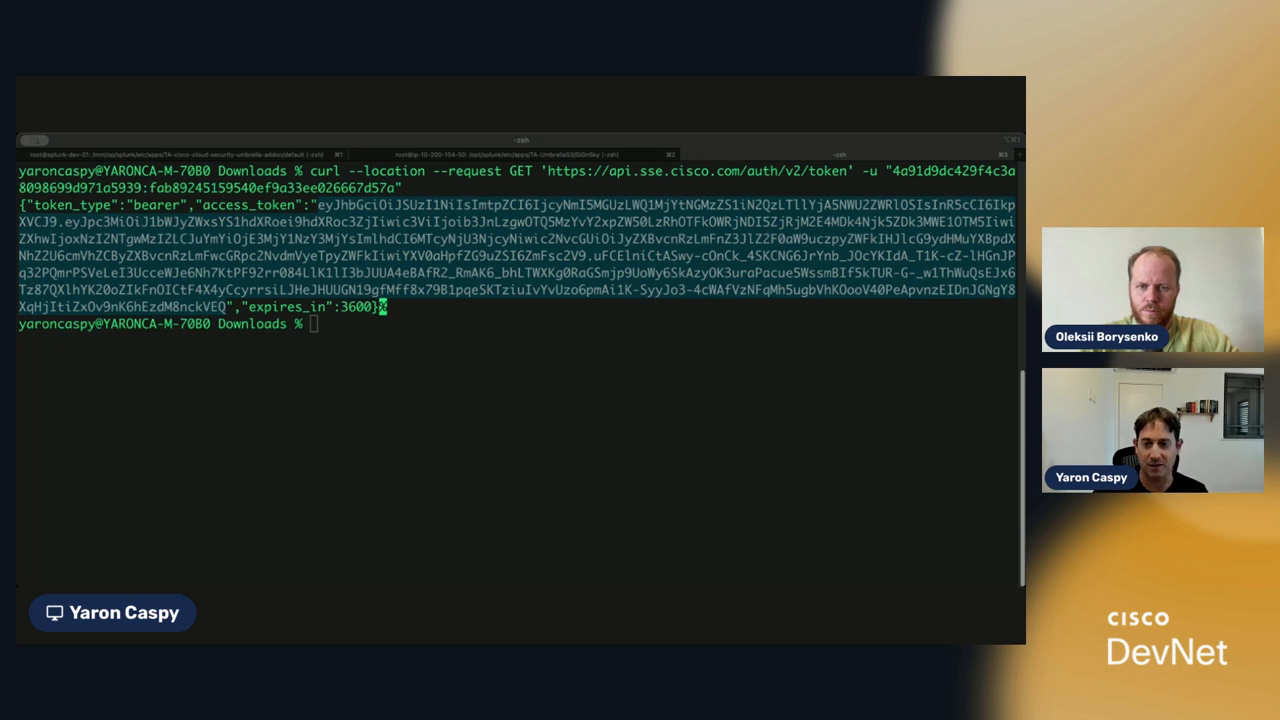
Query reports/v2/total-requests for from=-1days to now with the bearer token, piped to jq, returning 32989
{"action": "type", "text": "curl --location 'https://api.sse.cisco.com/reports/v2/total-requests?from=-1days&to=now&limit=1&offset=0' --header 'Authorization: Bearer"}
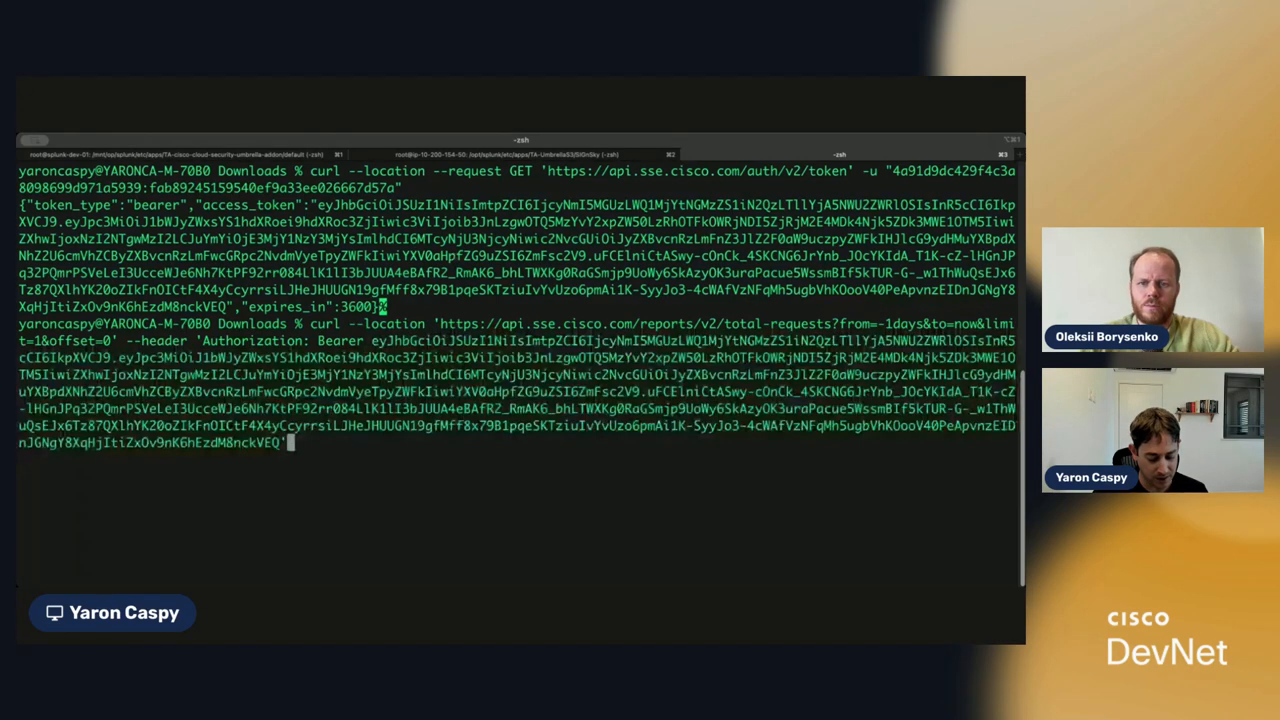
{"action": "type", "text": "| jq '."}
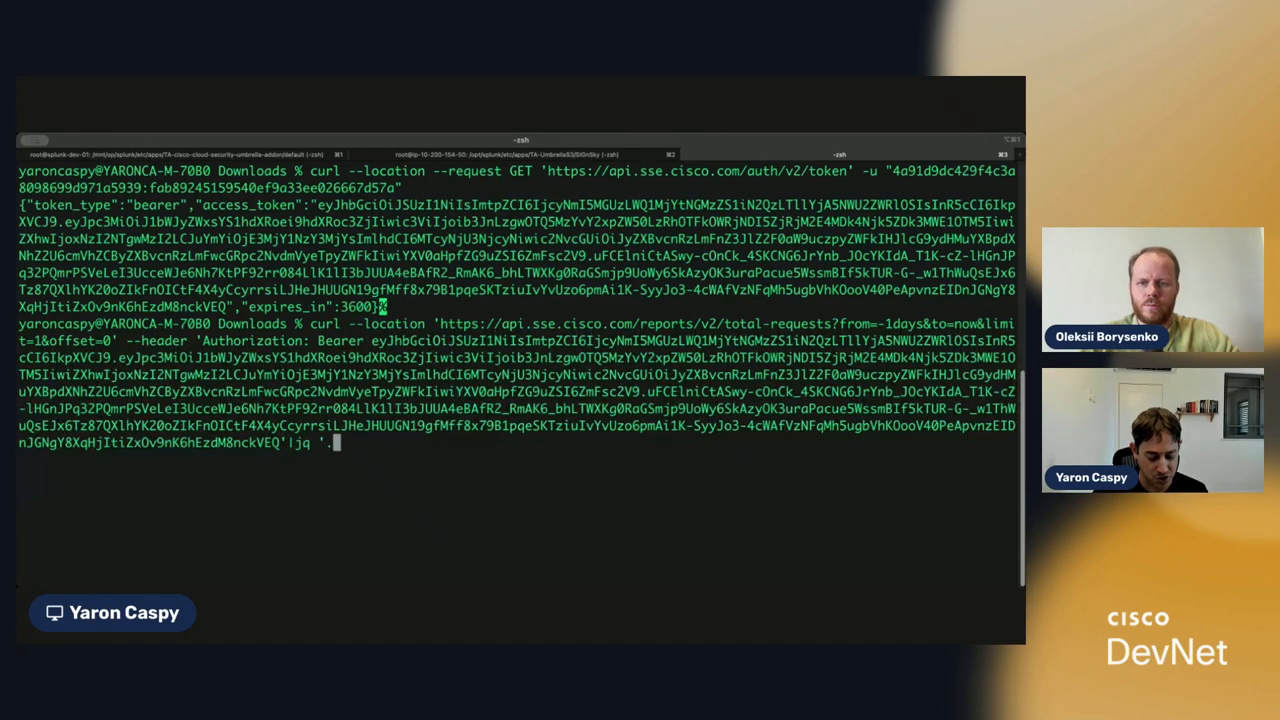
{"action": "key", "text": "Return"}
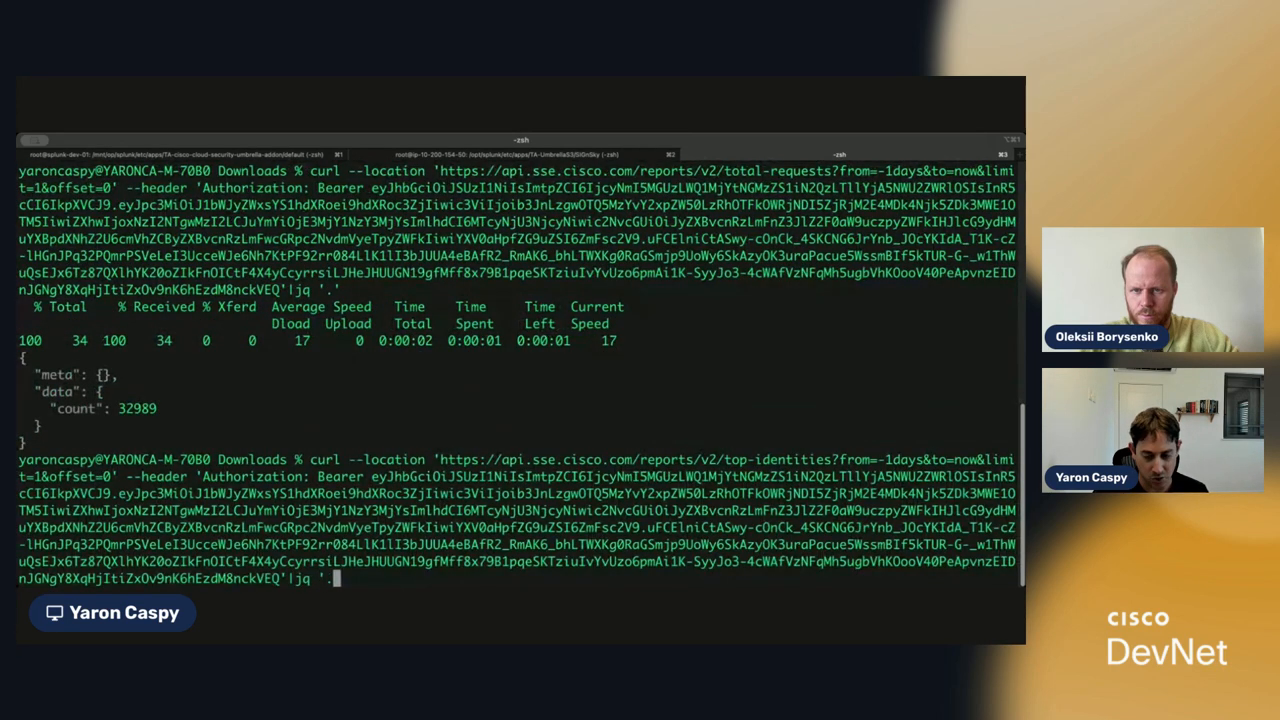
Run the reports/v2/top-identities query and review the JSON showing proxychain-sse-prod1 first at 31979 requests
{"action": "key", "text": "Return"}
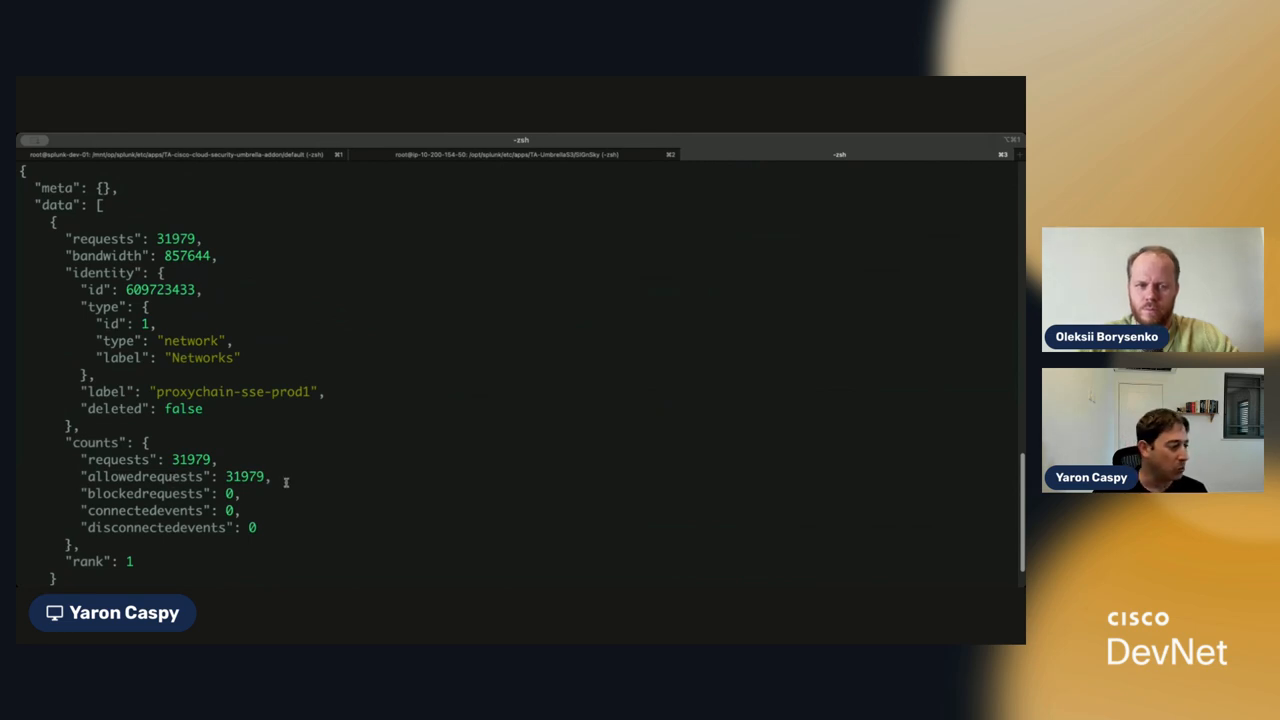
{"action": "scroll", "scroll_direction": "down", "scroll_amount": 3}
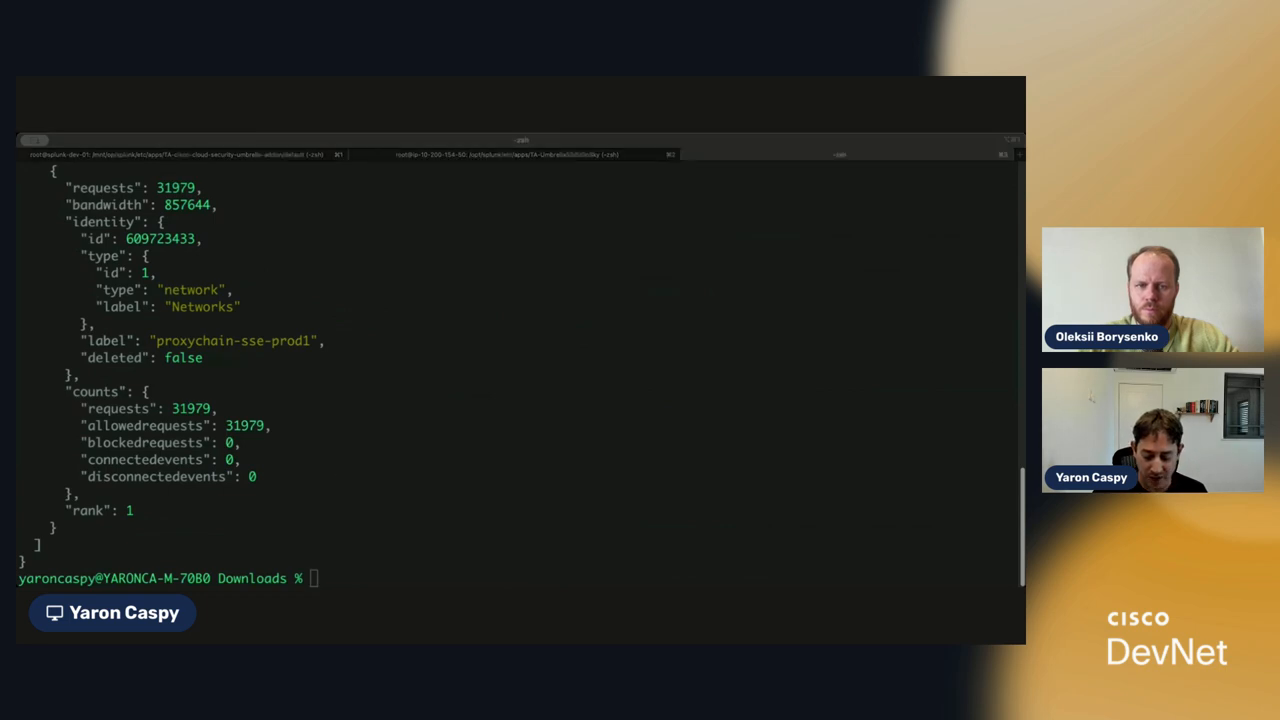
Query reports/v2/appDiscovery/applications with the bearer token, piped to jq
{"action": "type", "text": "curl --location 'https://api.sse.cisco.com/reports/v2/appDiscovery/applications' --header 'Authorization: Bearer"}
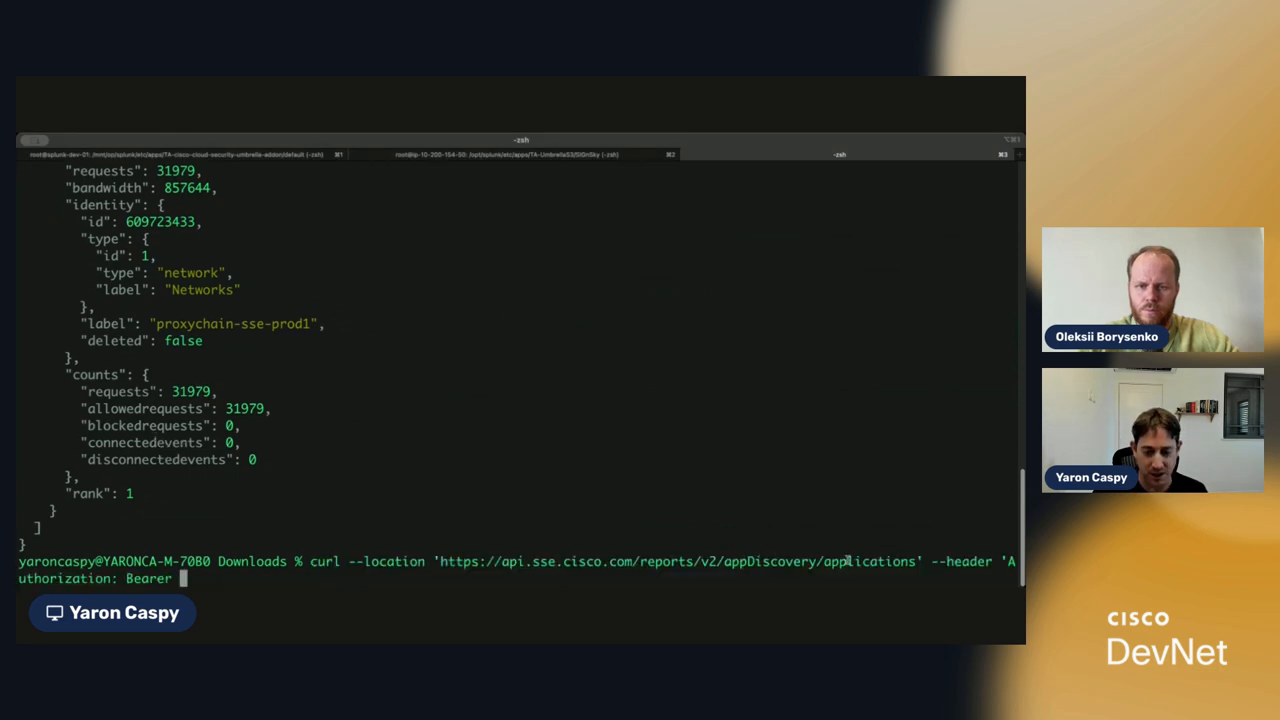
{"action": "key", "text": "Return"}
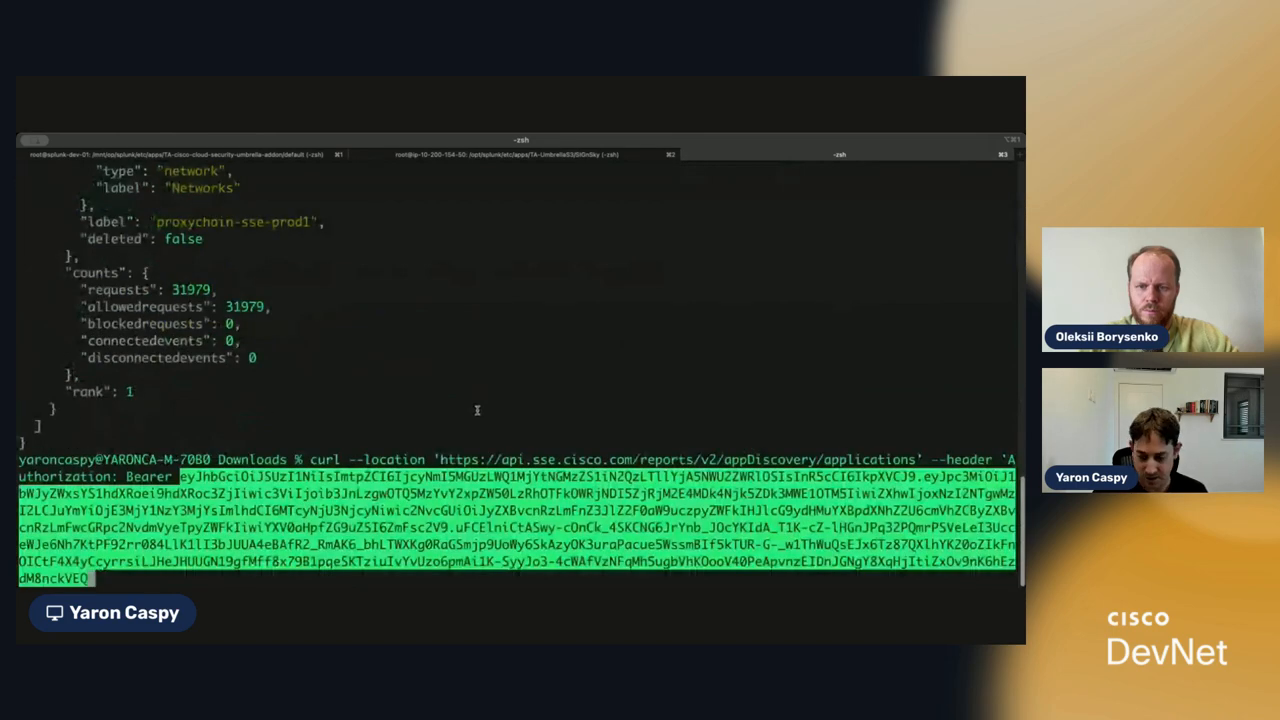
{"action": "type", "text": "'|jq"}
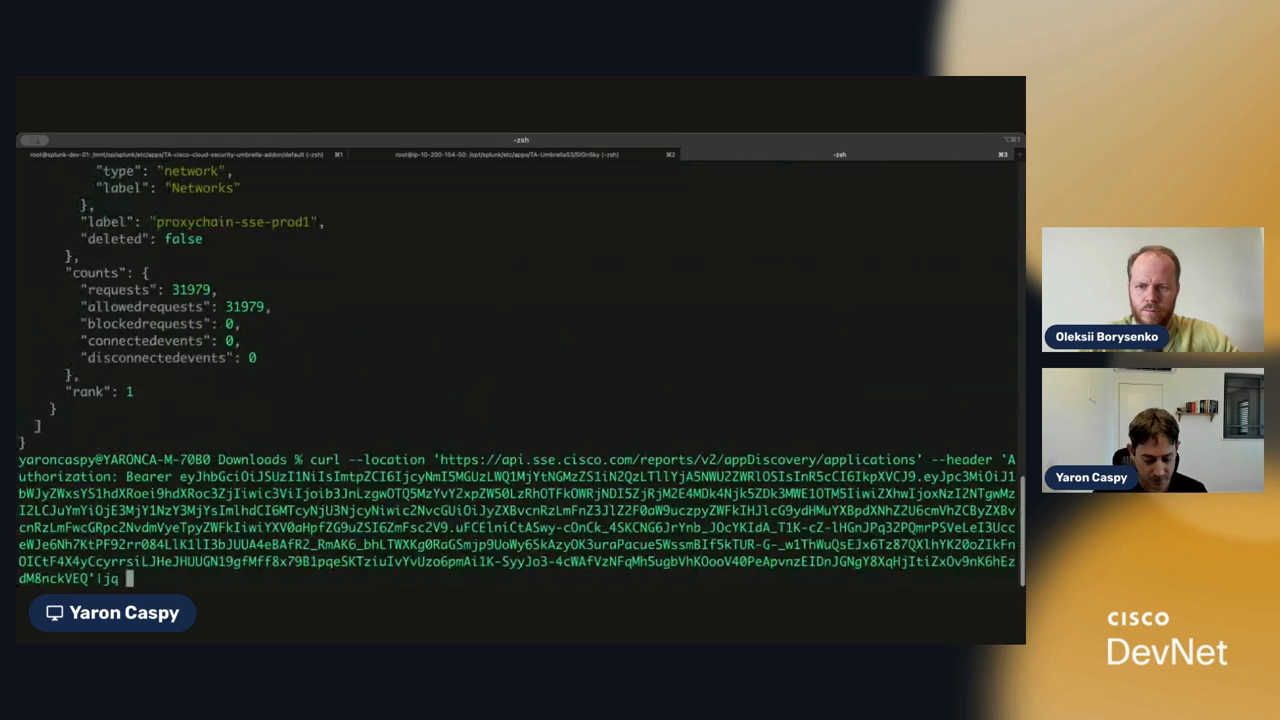
{"action": "key", "text": "Return"}
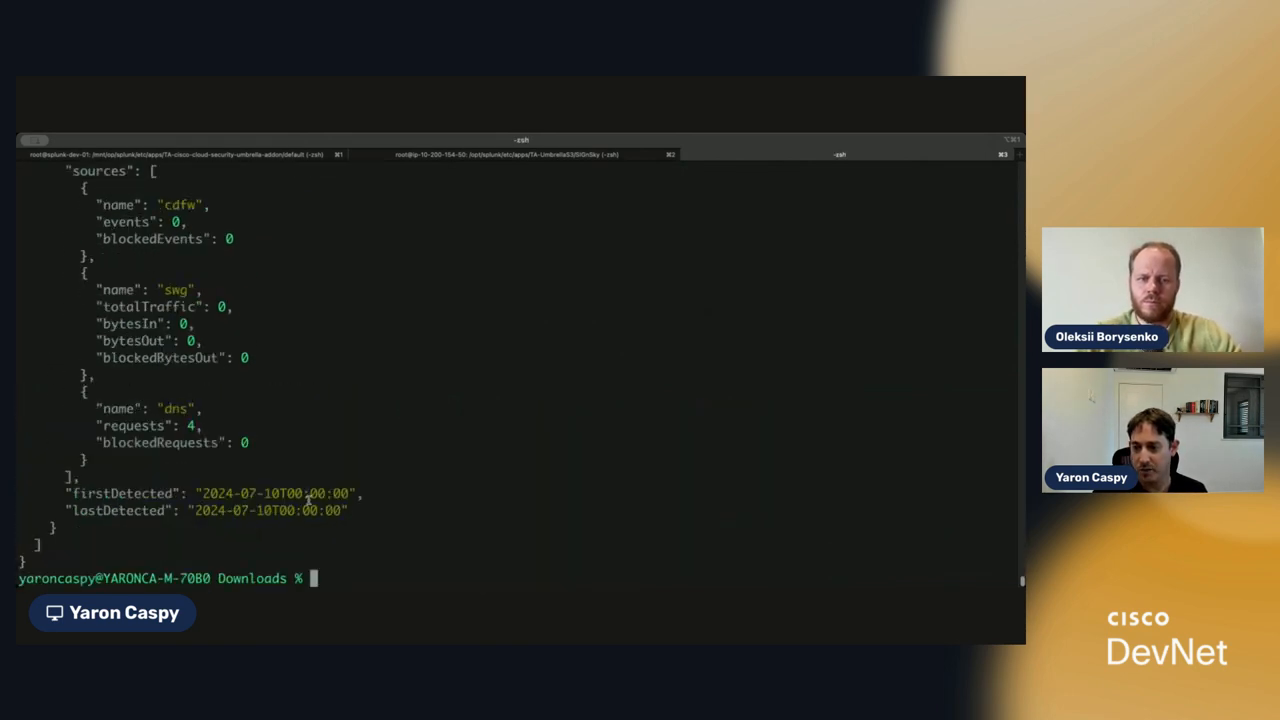
Scroll the JSON app entries, including Blackboard Ally, an unreviewed low-risk Education SaaS app
{"action": "scroll", "scroll_direction": "up", "scroll_amount": 3}
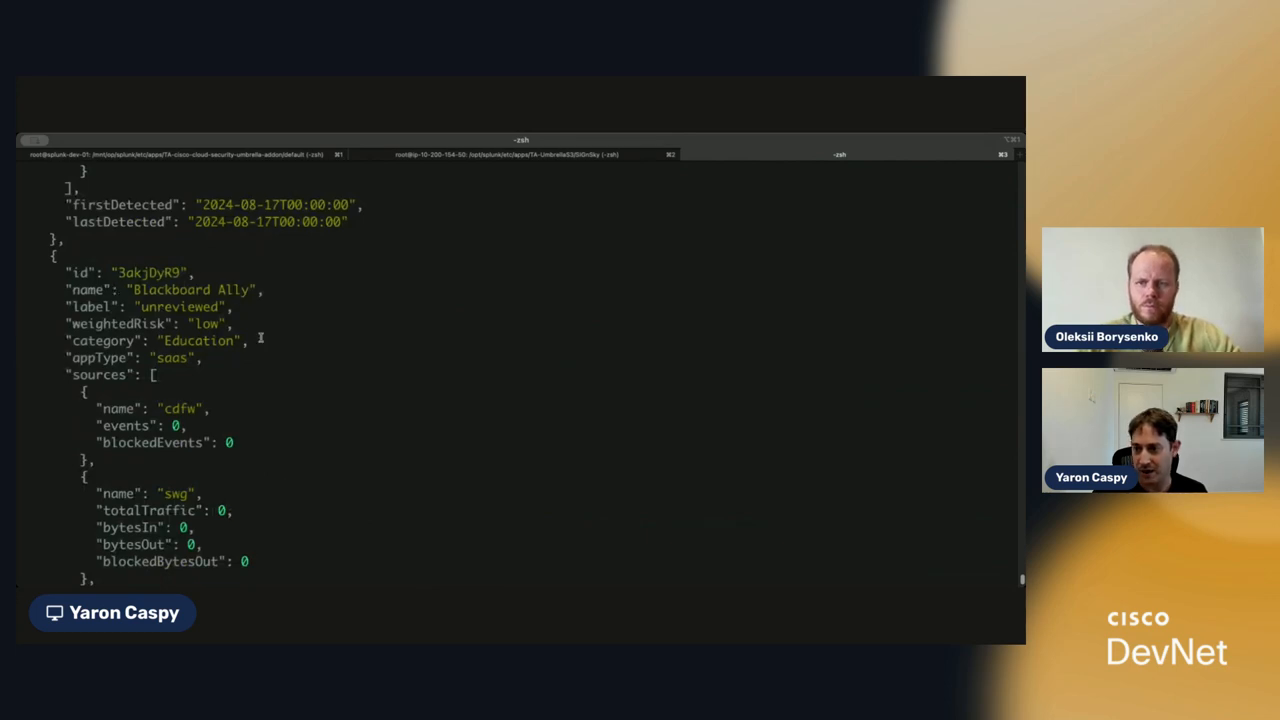
{"action": "scroll", "scroll_direction": "down", "scroll_amount": 3}
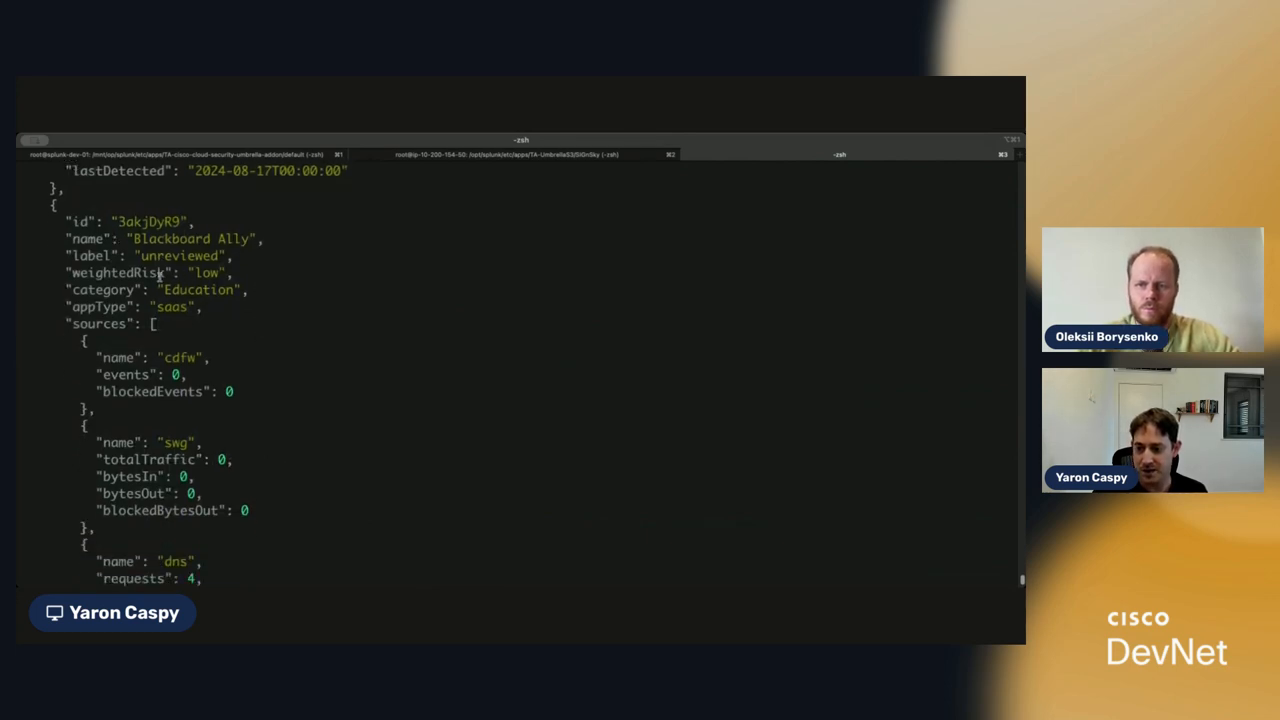
{"action": "scroll", "scroll_direction": "down", "scroll_amount": 3}
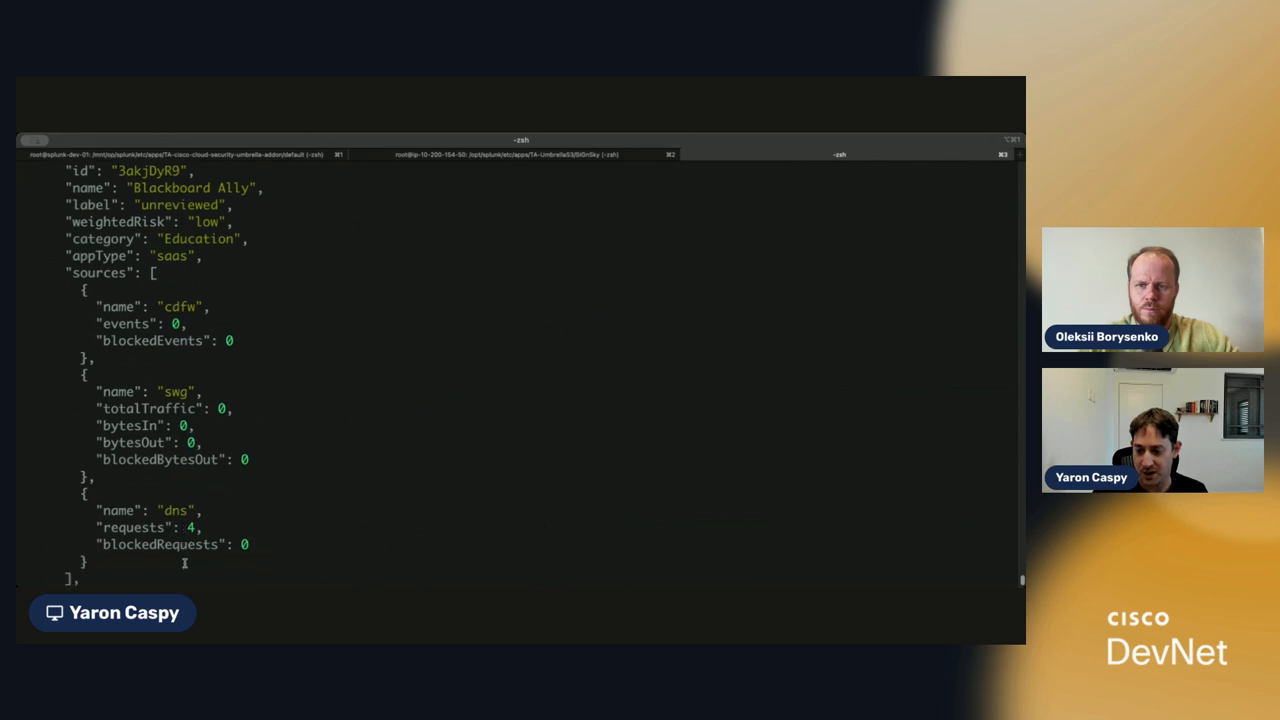